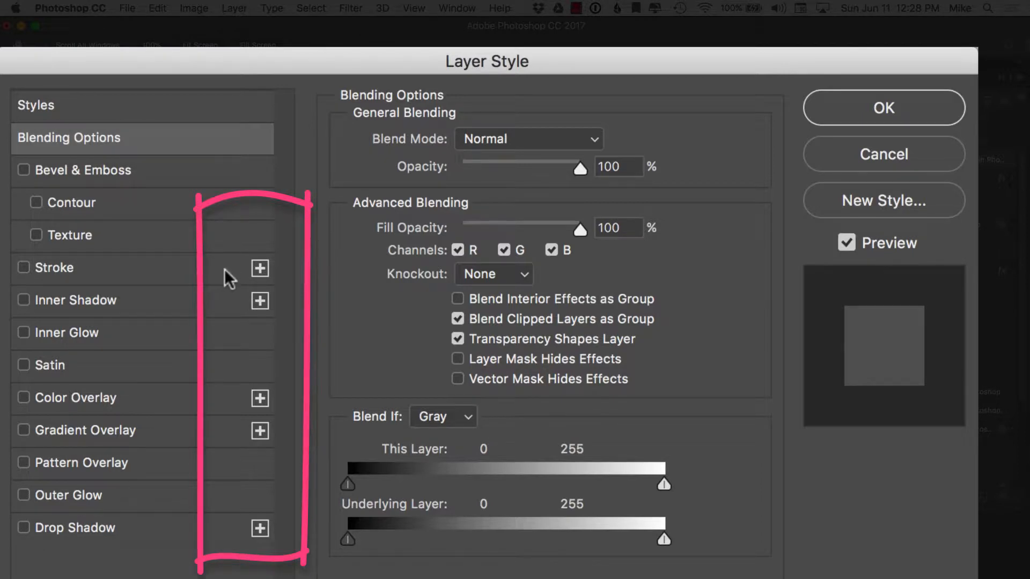
pyautogui.moveTo(208, 458)
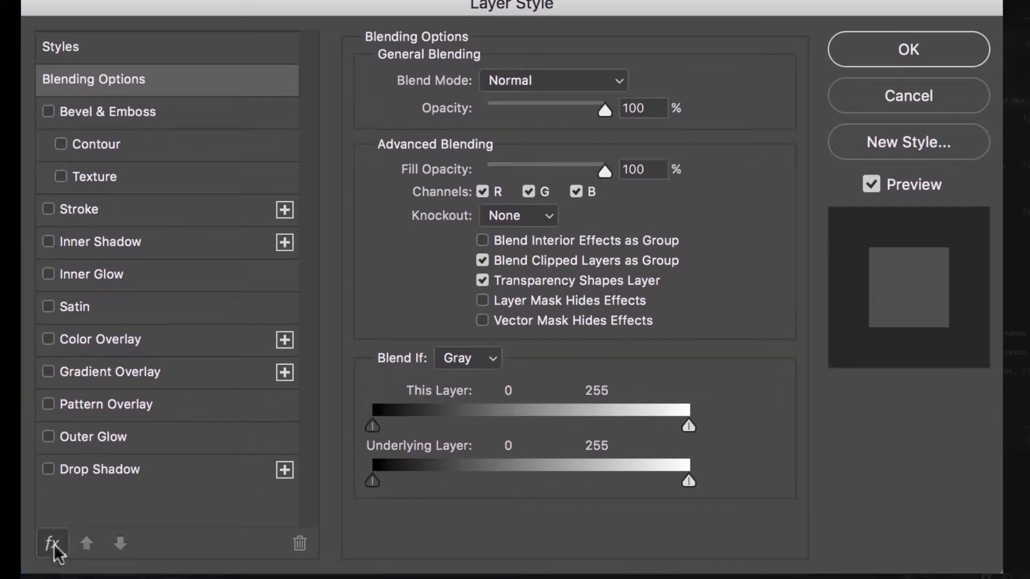
# Enable a Stroke effect on the title text, show its settings, and add a second stroke.
pyautogui.click(51, 543)
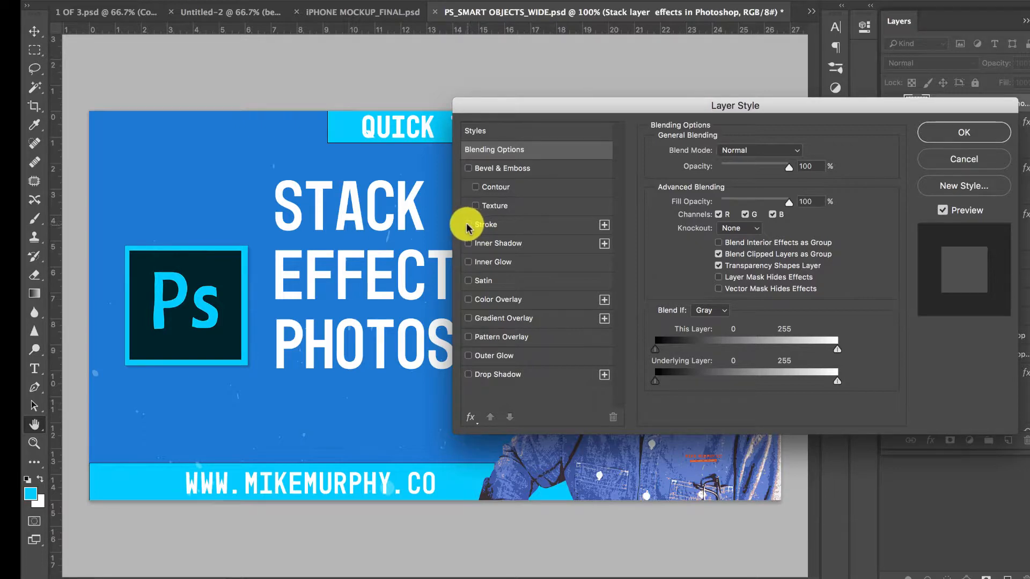
pyautogui.click(467, 224)
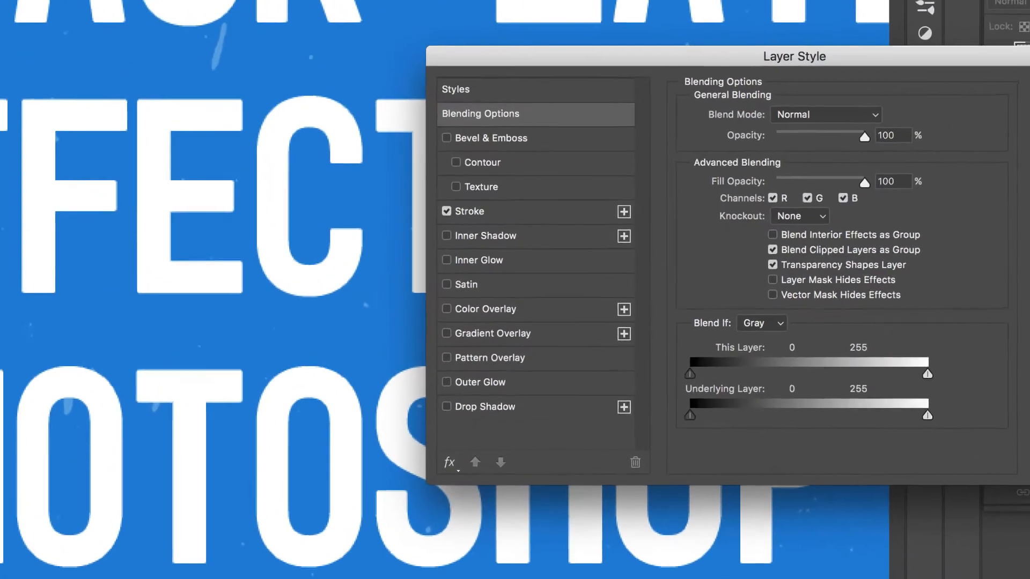
pyautogui.click(470, 209)
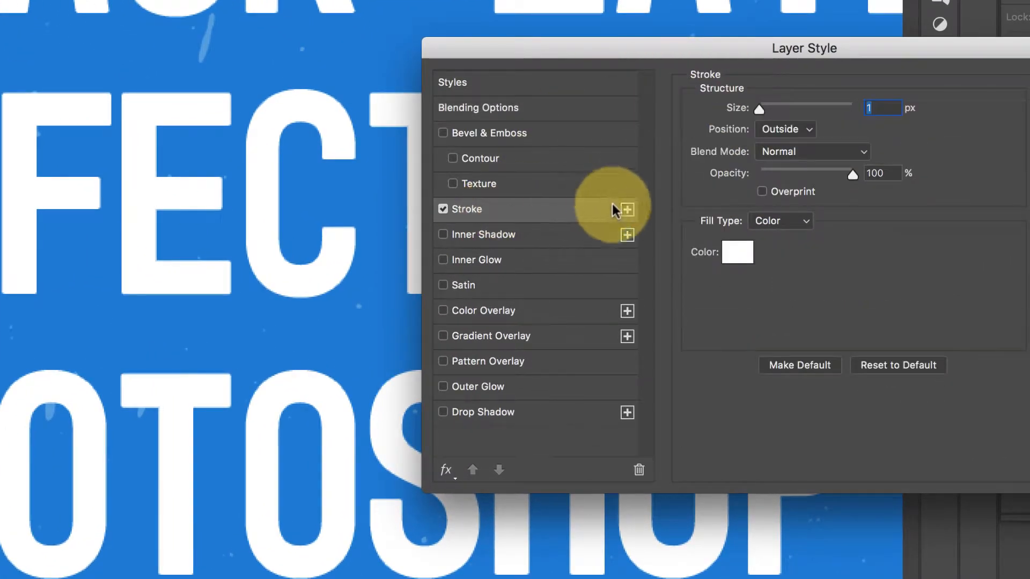
pyautogui.moveTo(755, 131)
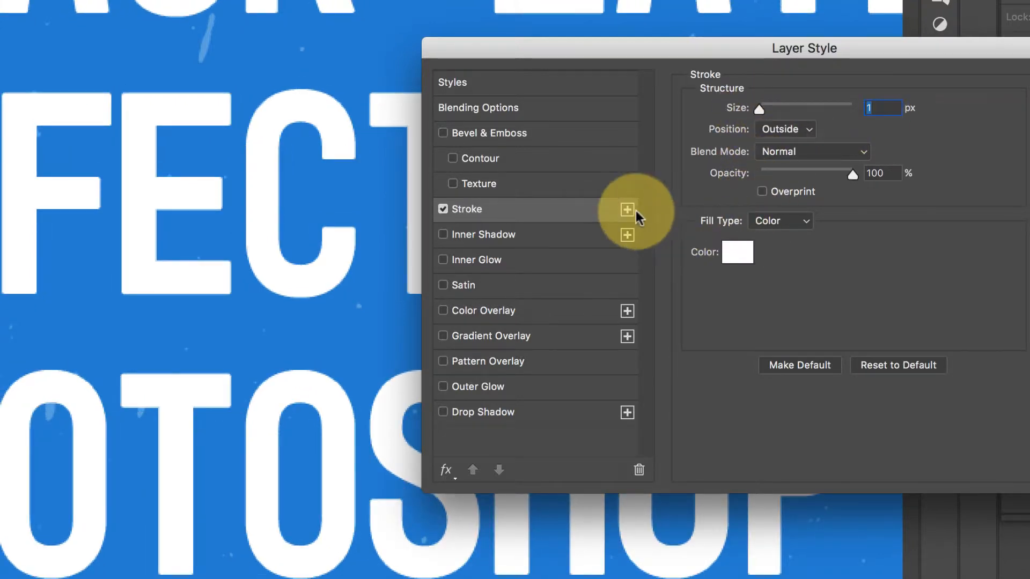
pyautogui.click(626, 209)
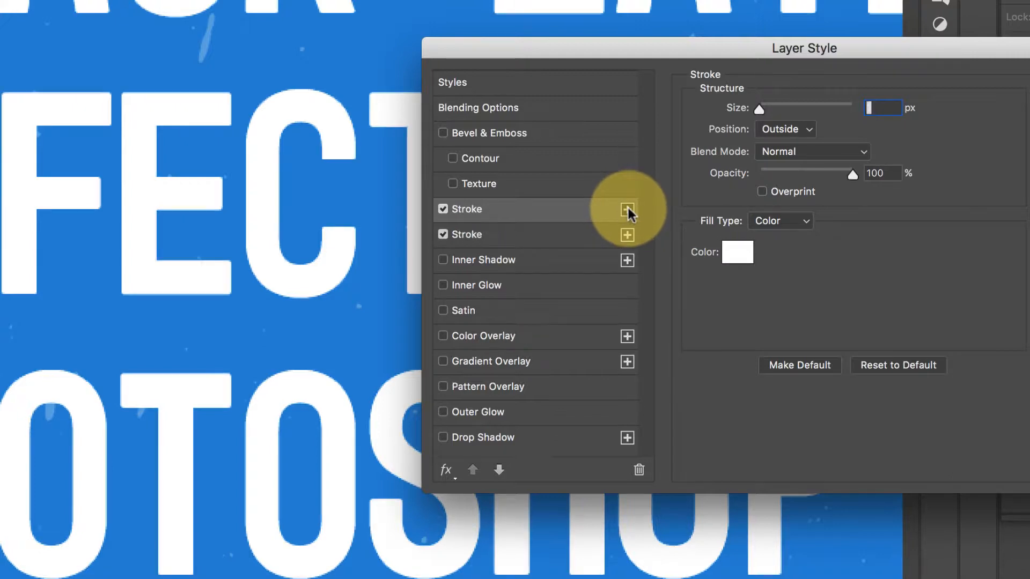
# Colour the new stroke red, then set the top stroke's colour to bright green.
pyautogui.click(736, 252)
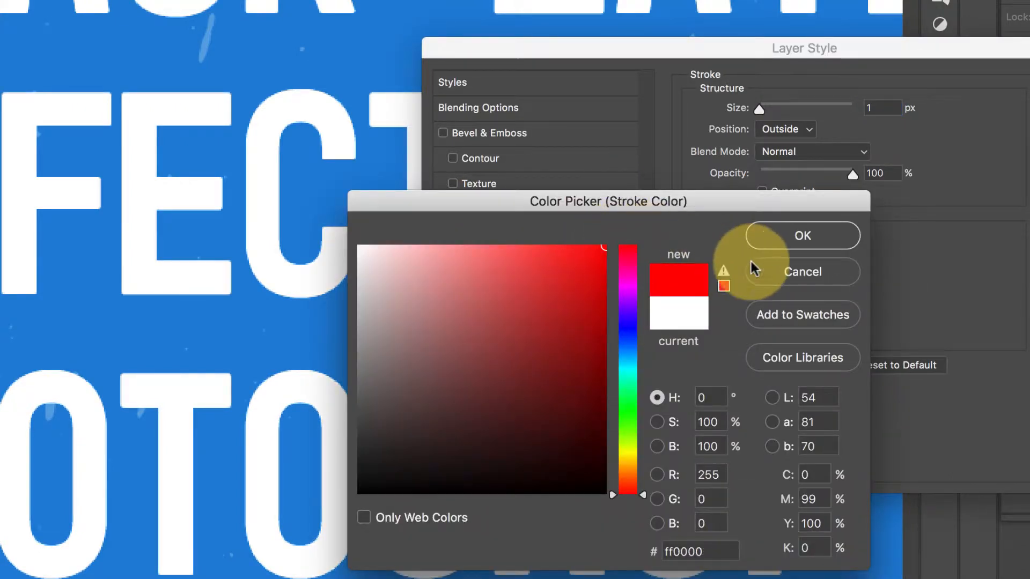
pyautogui.click(801, 235)
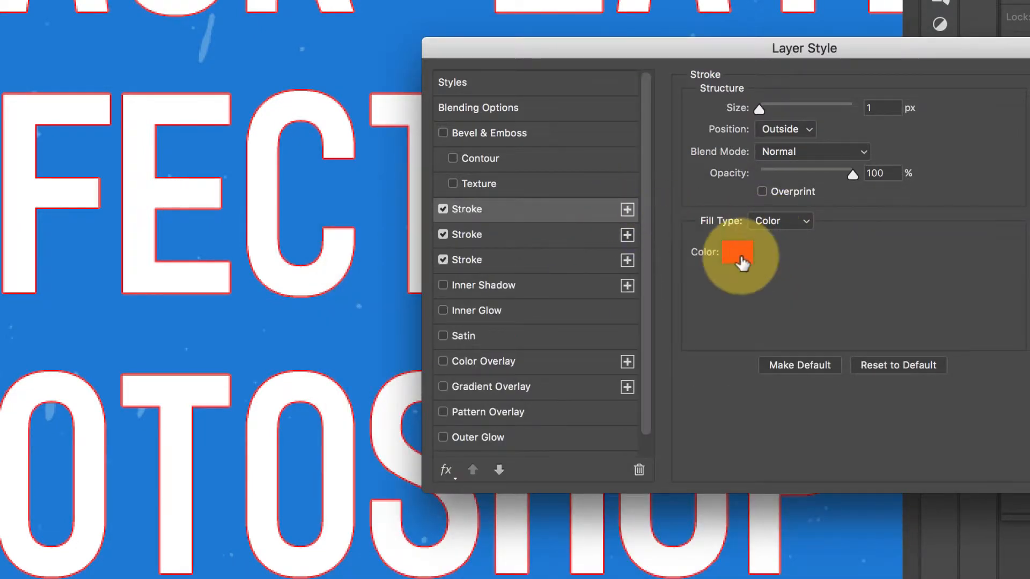
pyautogui.click(736, 254)
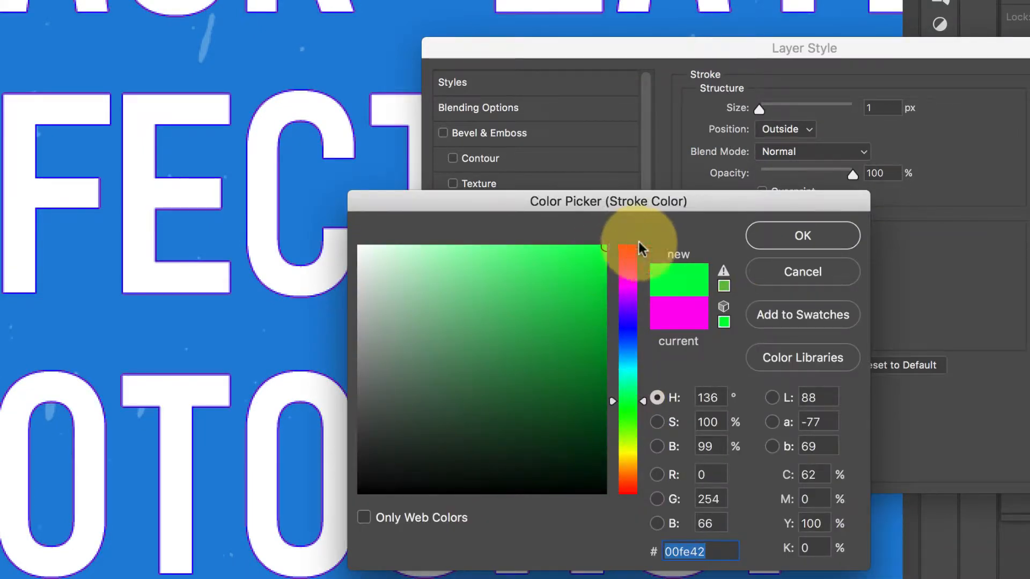
pyautogui.click(801, 234)
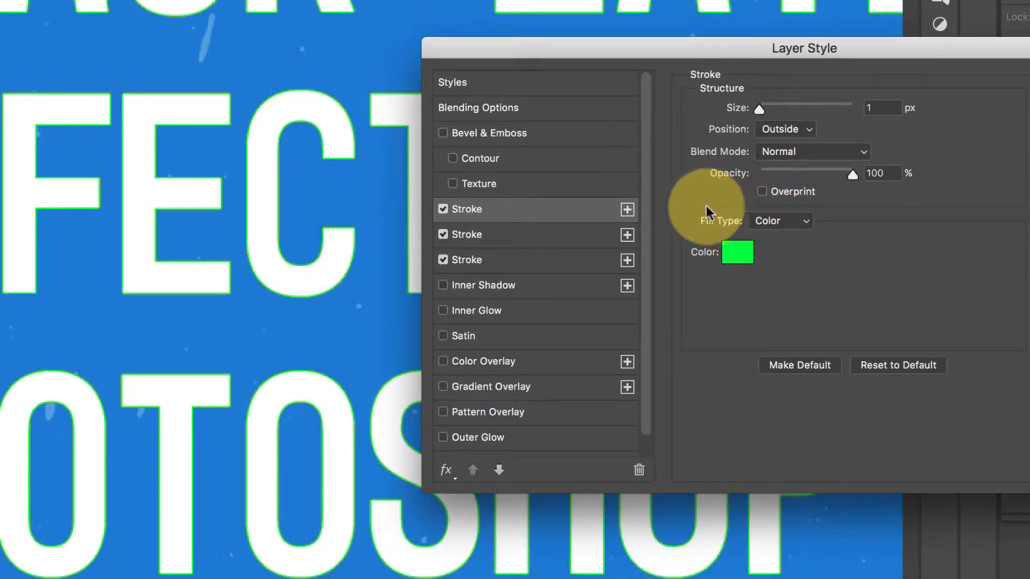
pyautogui.moveTo(552, 218)
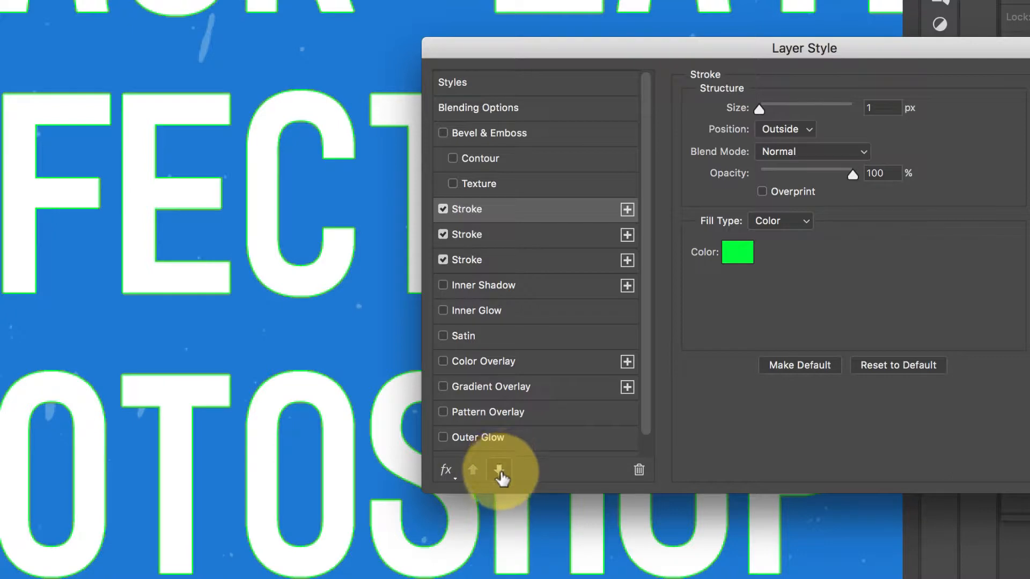
# Reorder the strokes so green is the thick outer outline and set the red stroke's Position to Inside.
pyautogui.click(498, 470)
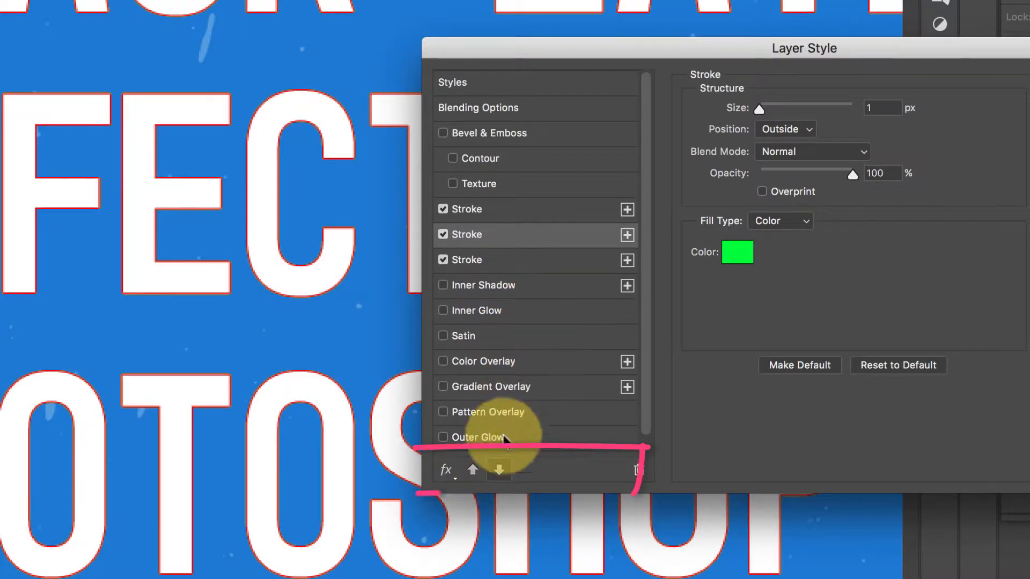
pyautogui.moveTo(741, 231)
pyautogui.write('6')
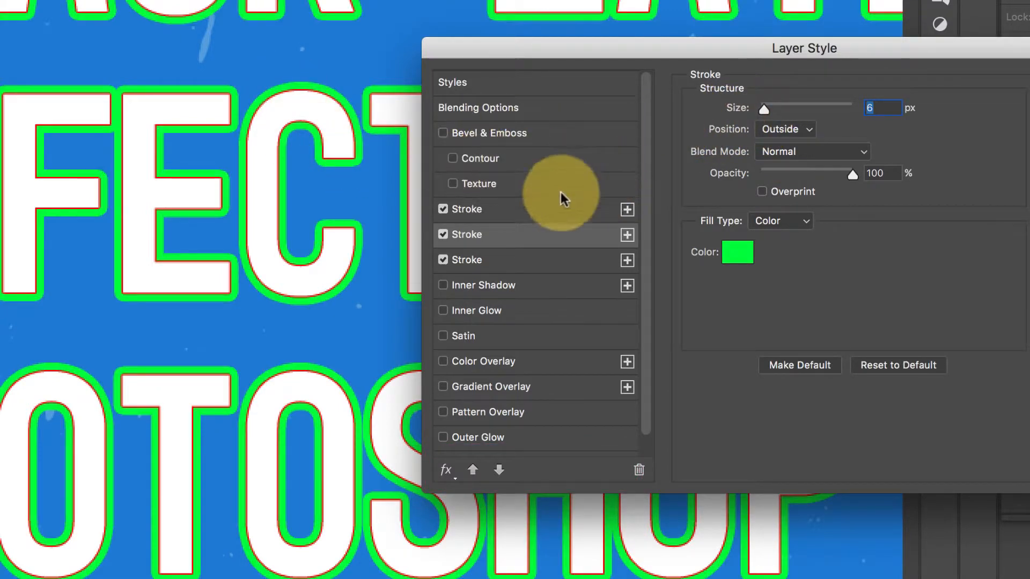
pyautogui.moveTo(489, 469)
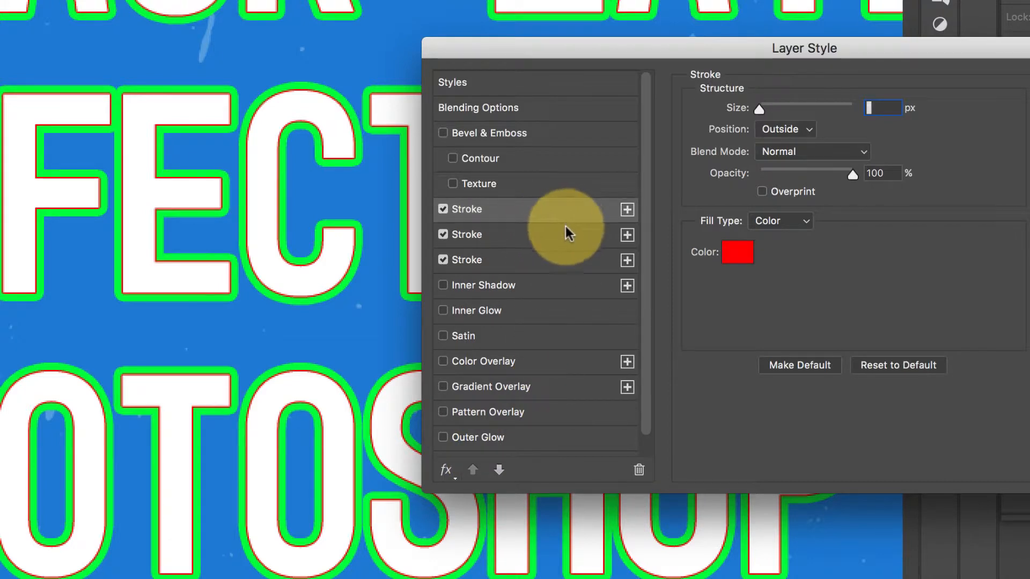
pyautogui.click(498, 470)
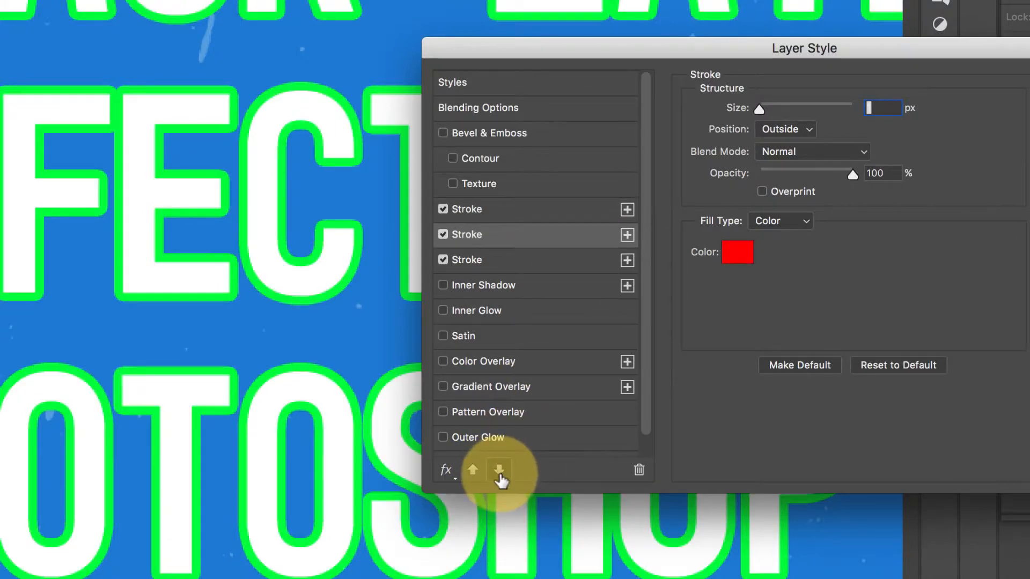
pyautogui.click(499, 469)
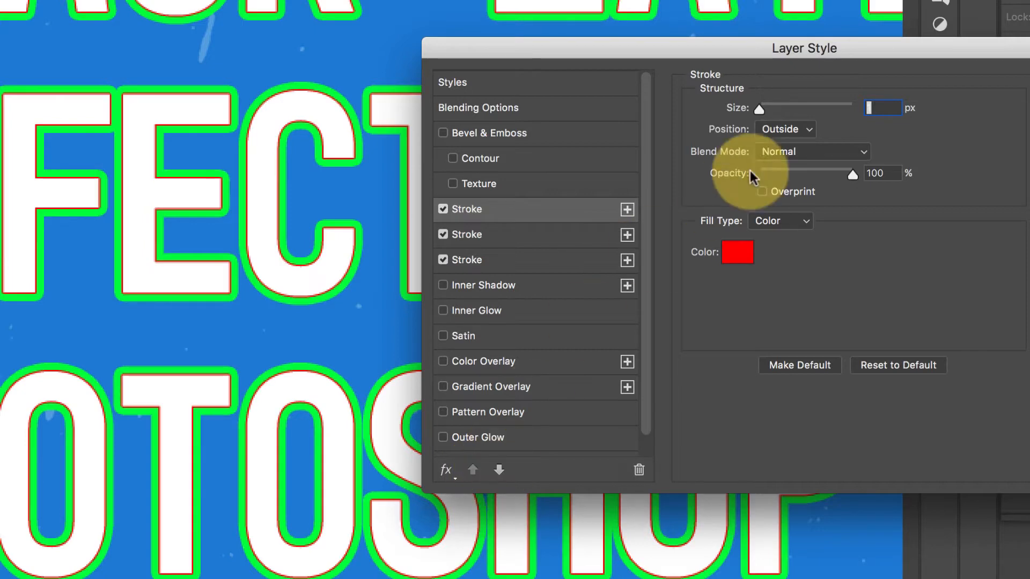
pyautogui.click(783, 129)
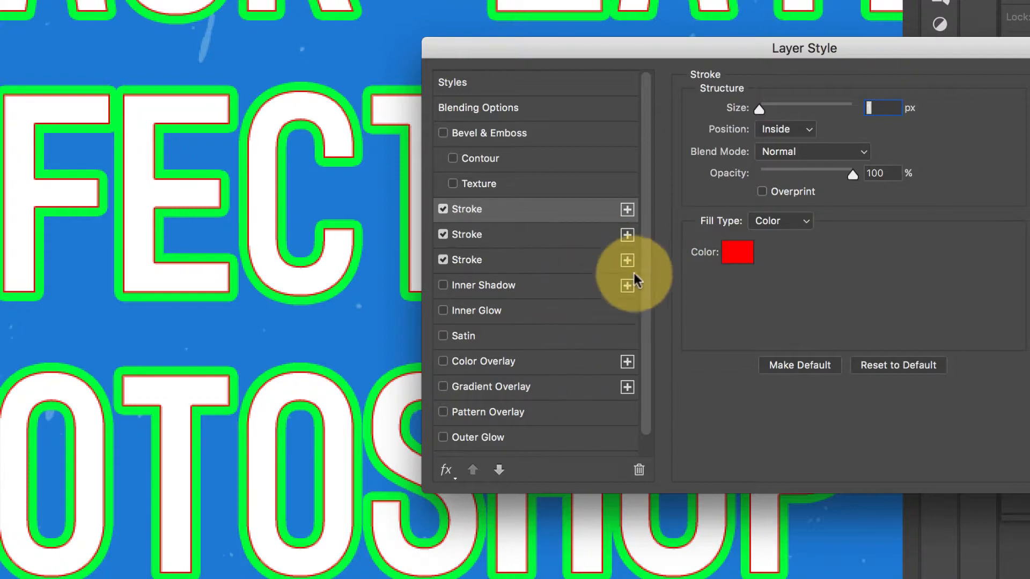
pyautogui.click(490, 417)
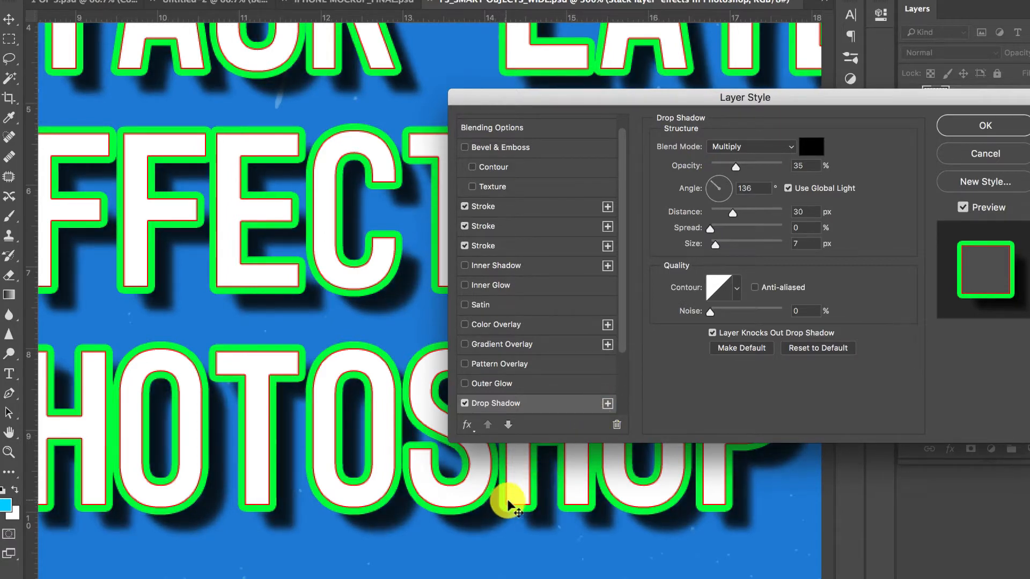
# Add a Drop Shadow with Opacity 35%, Distance 30 px and Size 7 px.
pyautogui.click(984, 125)
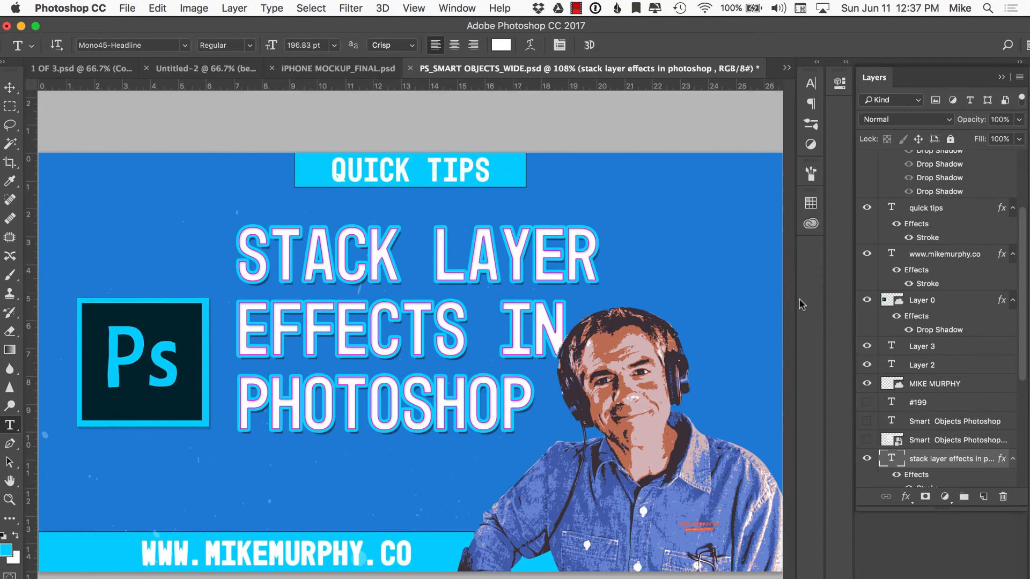
pyautogui.moveTo(795, 303)
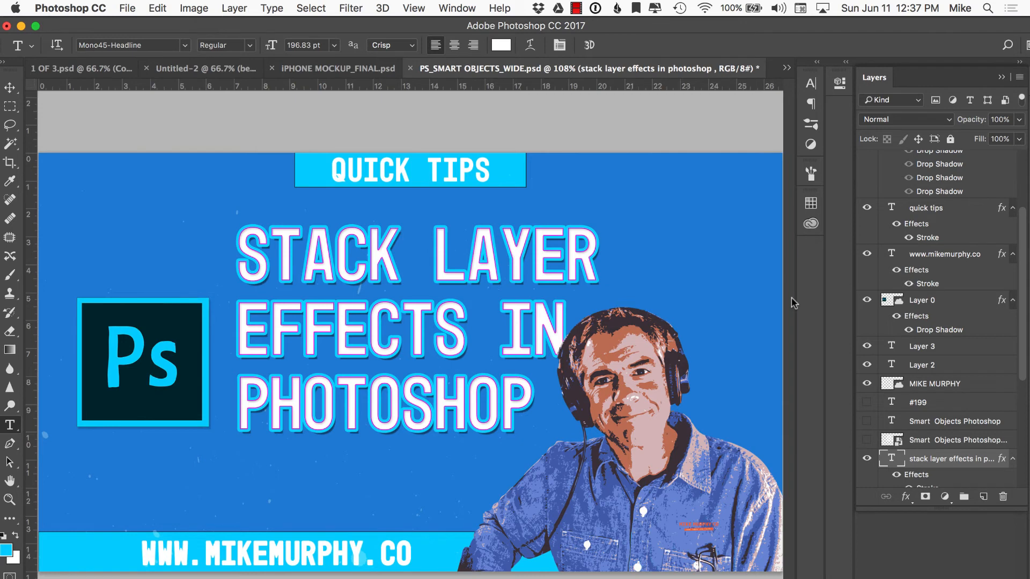
pyautogui.moveTo(817, 231)
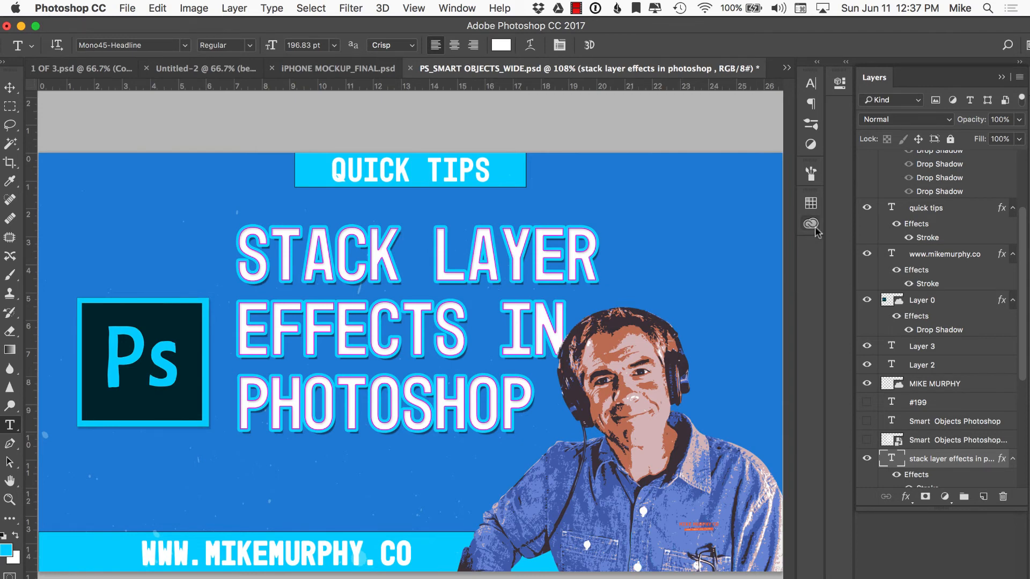